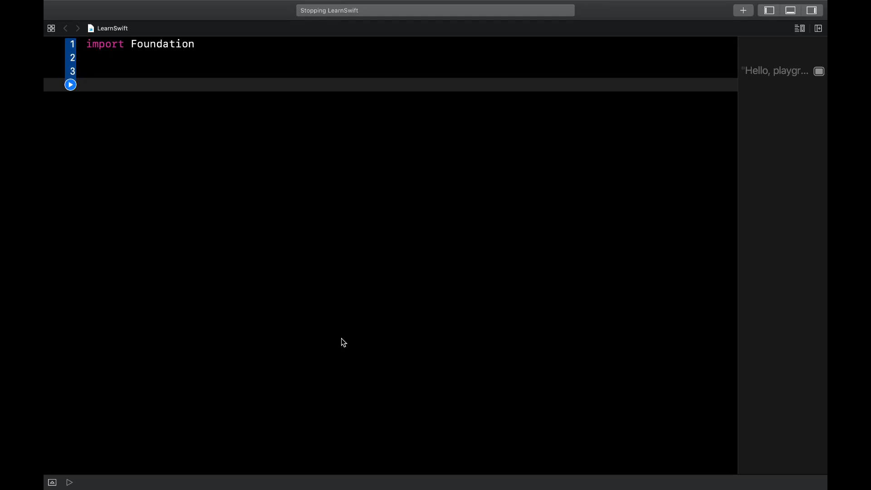
# - Declare func bubbleSort(arr: [Int]) -> [Int] whose body begins with var array = arr
pyautogui.click(87, 84)
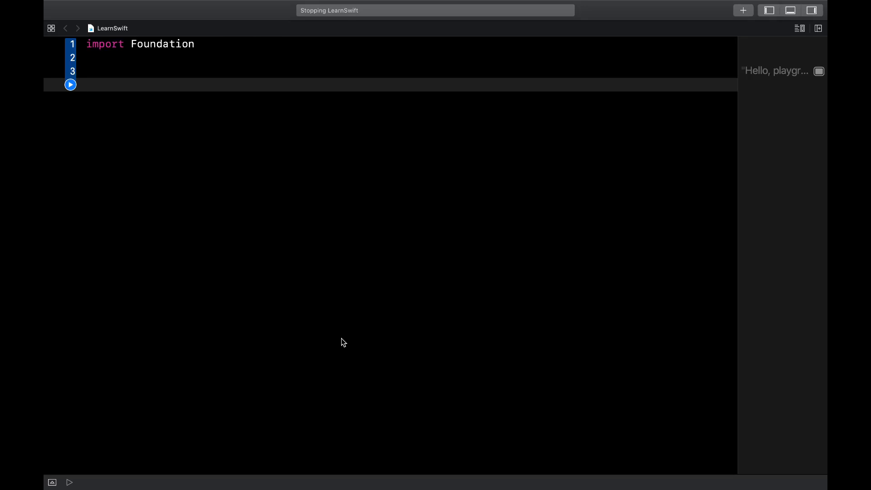
pyautogui.click(86, 85)
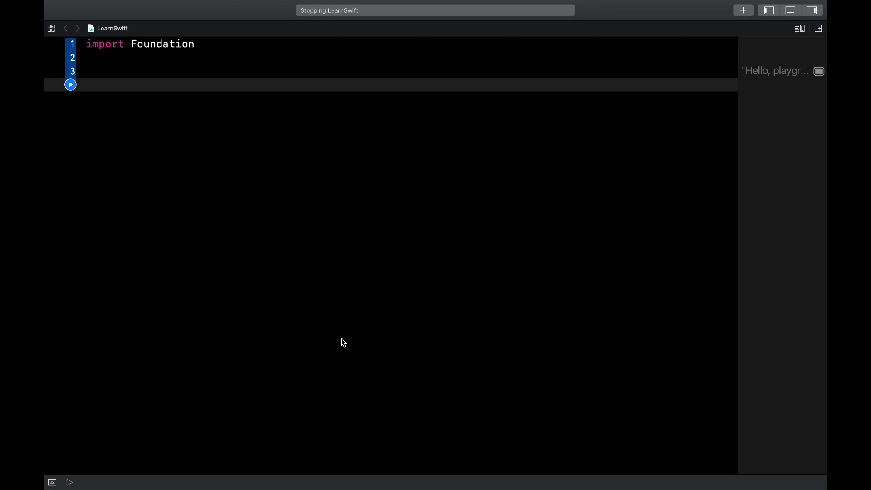
pyautogui.write('func bubbleSo')
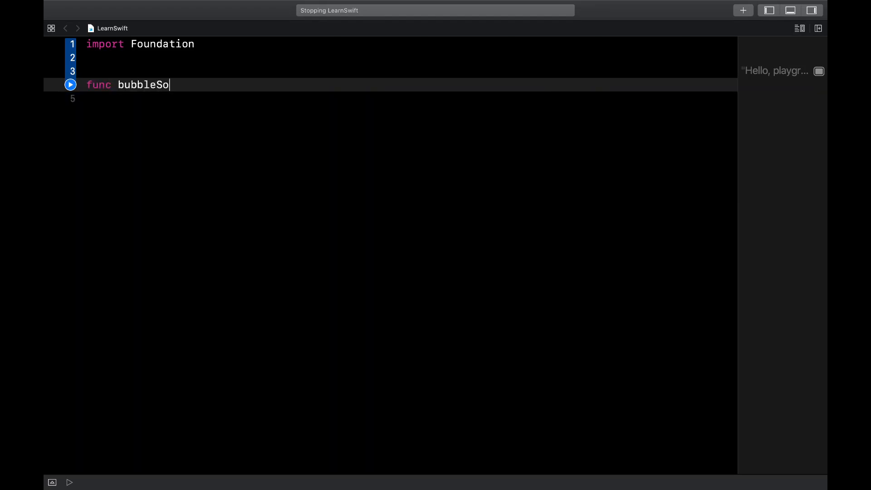
pyautogui.write('rt (ar)')
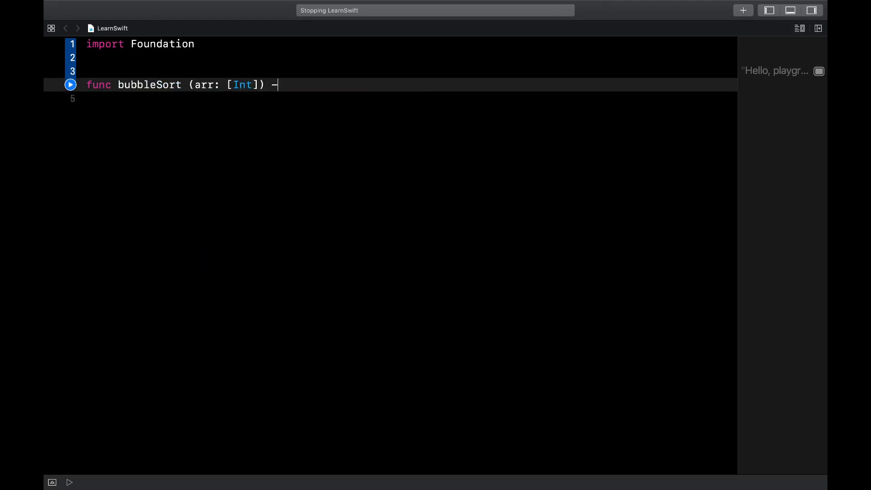
pyautogui.write('> [Int]')
pyautogui.click(391, 99)
pyautogui.write('{')
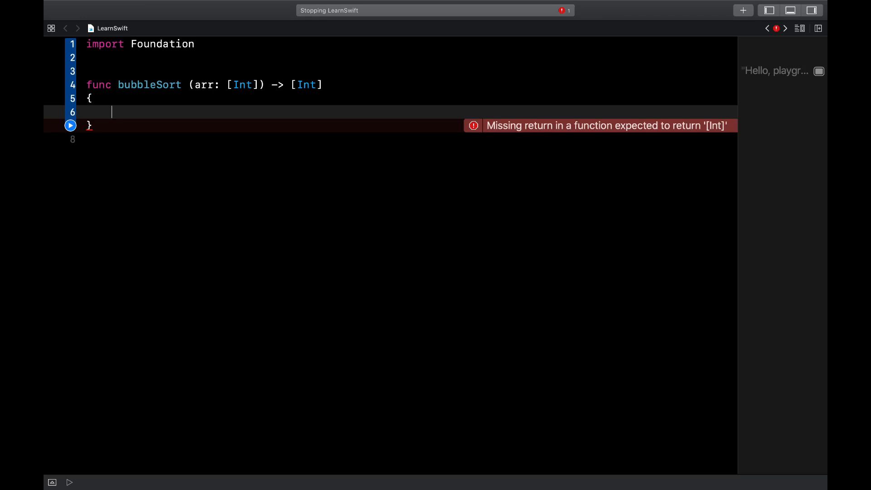
pyautogui.write('var array')
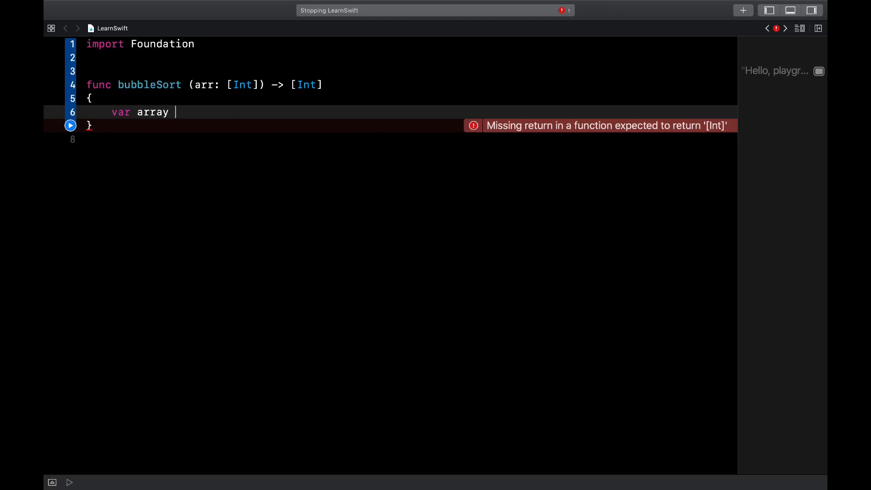
pyautogui.write('= arr')
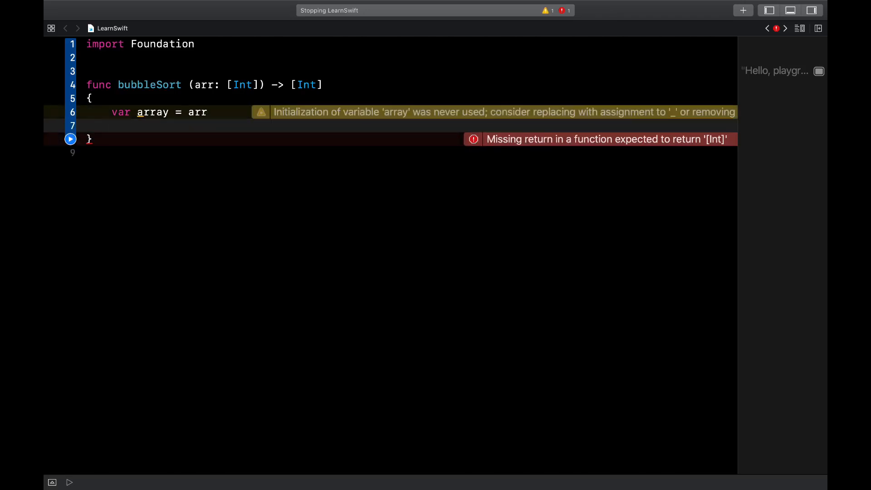
# - Add nested for i and for j loops over 0..<array.count - 1 and begin the inner if
pyautogui.write('for i')
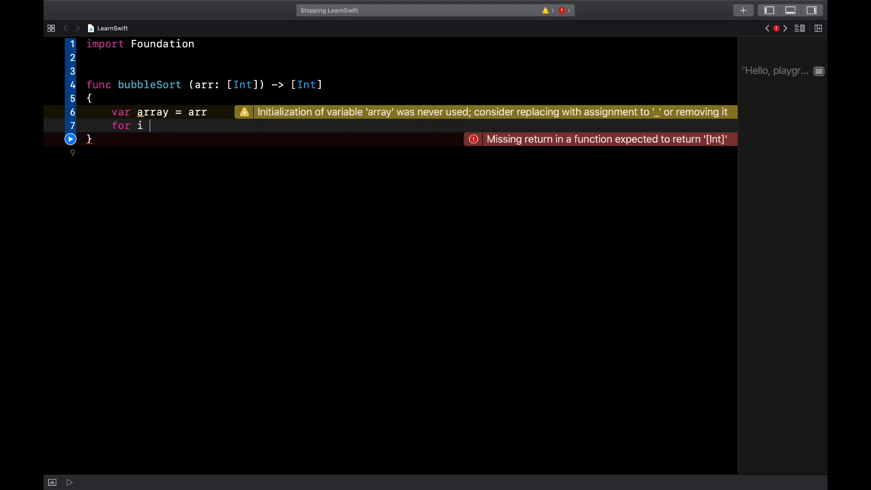
pyautogui.write('in 0..')
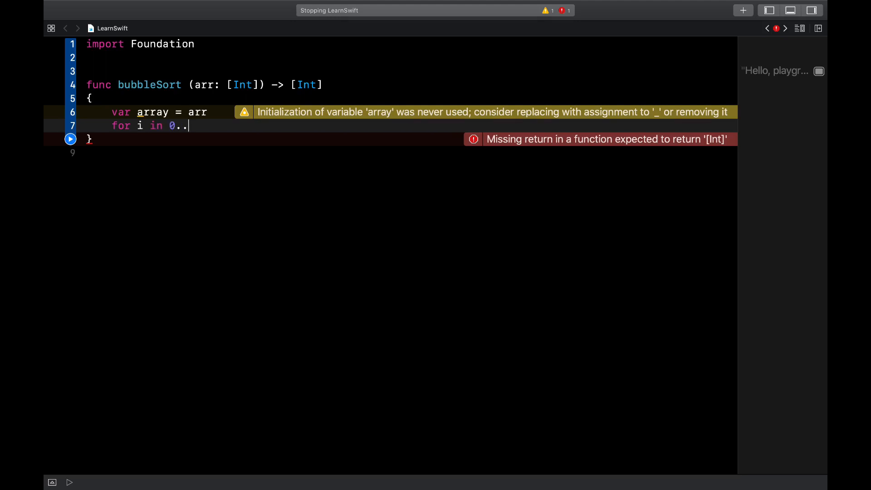
pyautogui.write('<array.co')
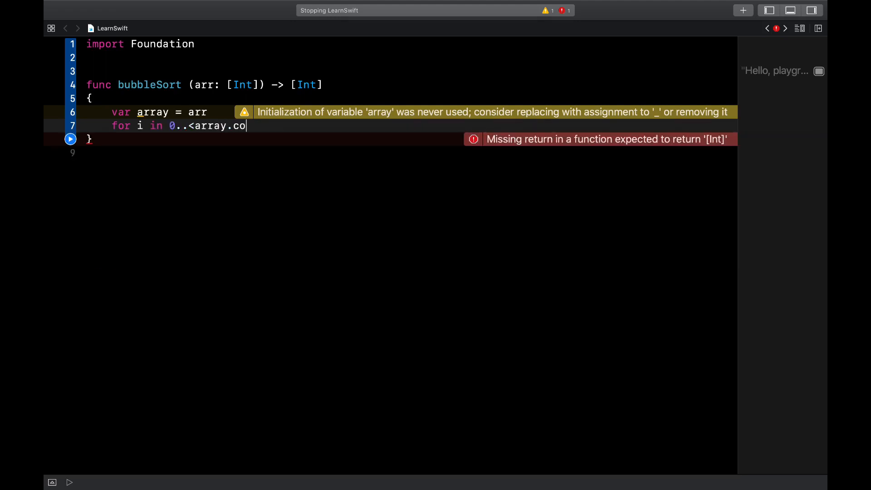
pyautogui.write('unt - 1')
pyautogui.write('for')
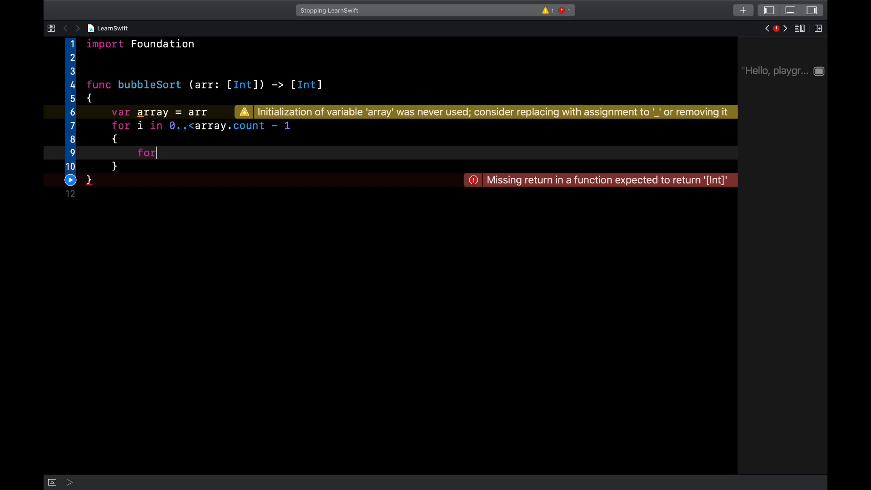
pyautogui.write('j in 0..<array')
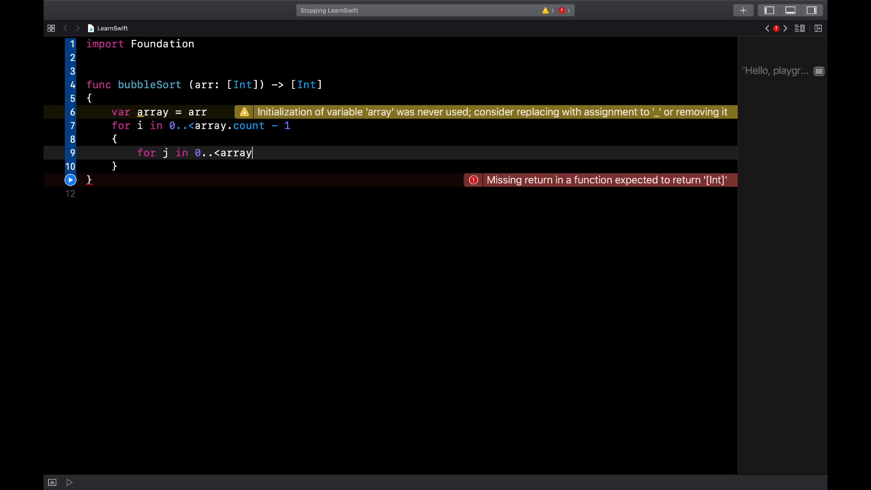
pyautogui.write('.count - 1')
pyautogui.write('{')
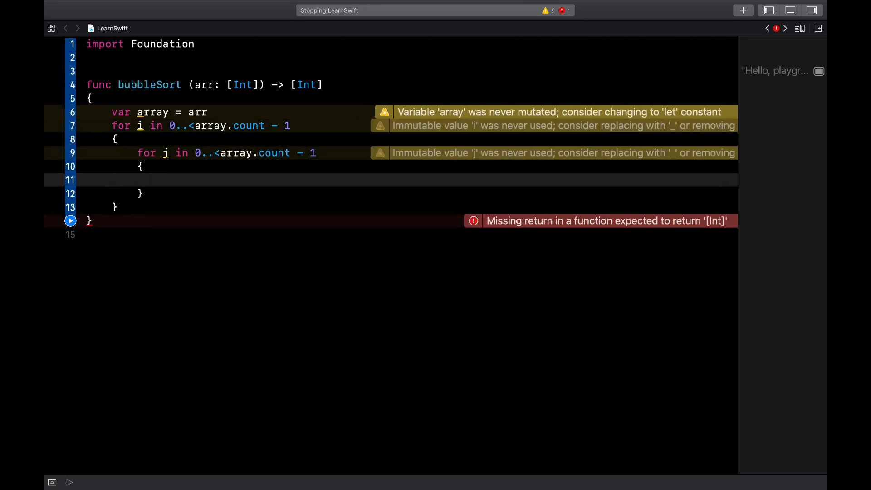
pyautogui.write('if (array[')
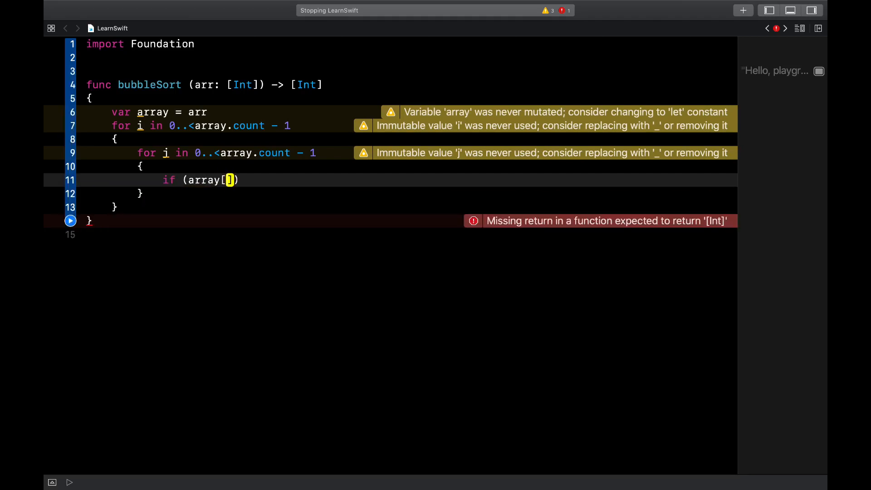
# - Complete the condition if (array[j] > array[j+1]) and move to a new line
pyautogui.write('j]')
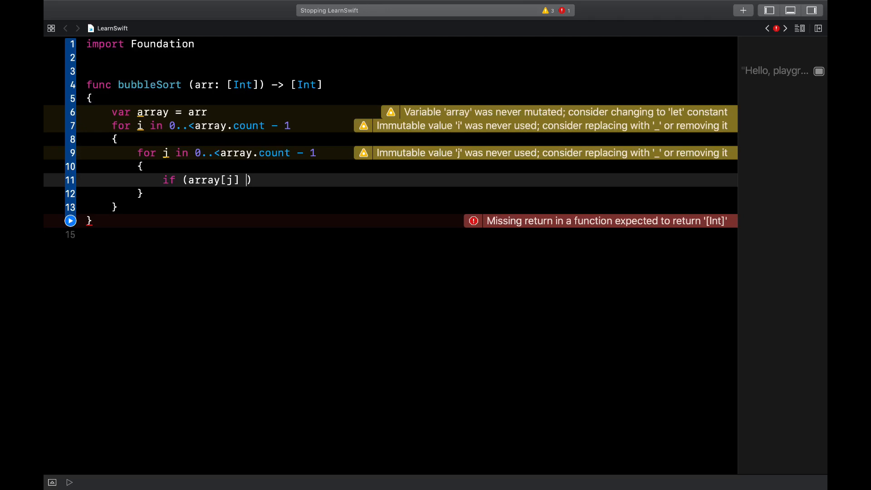
pyautogui.write('> array')
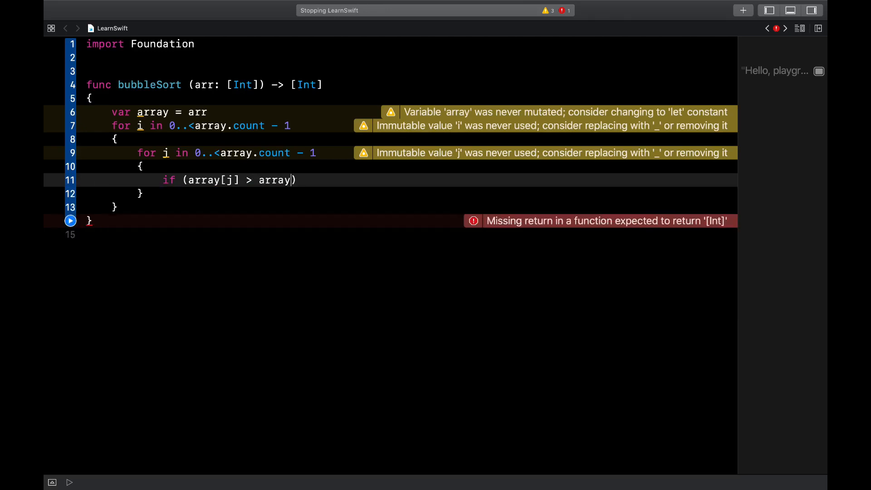
pyautogui.write('[j+1])')
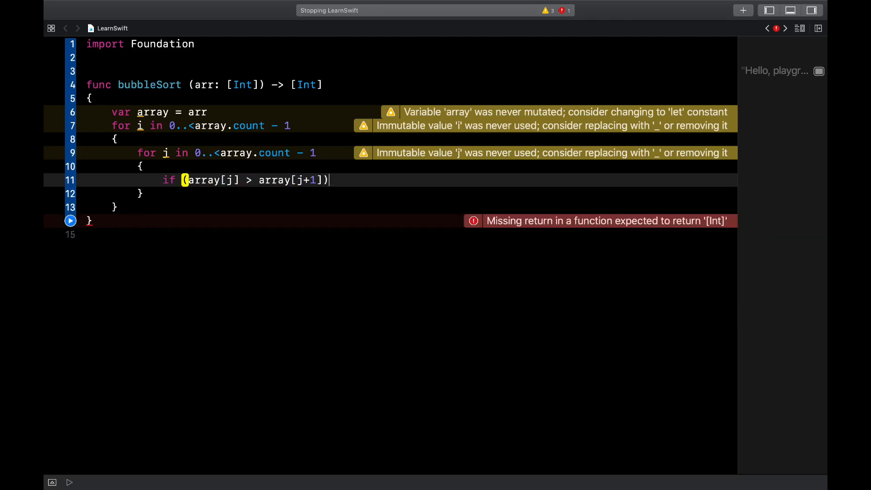
pyautogui.press('Return')
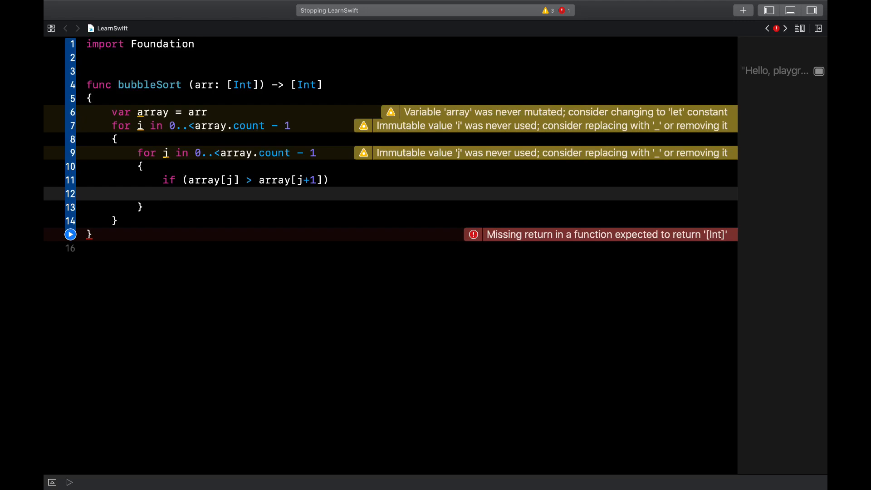
# - Write the swap: let temp = array[j], array[j] = array[j+1], array[j+1] = temp
pyautogui.write('let temp')
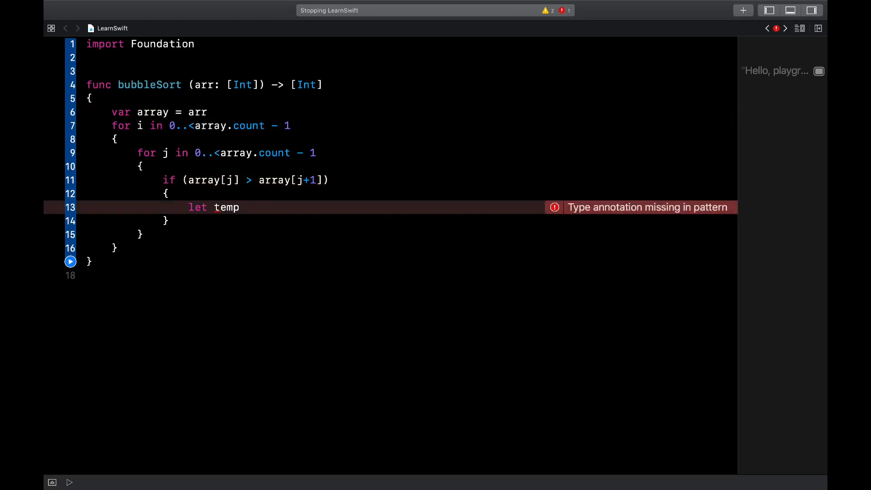
pyautogui.write('=')
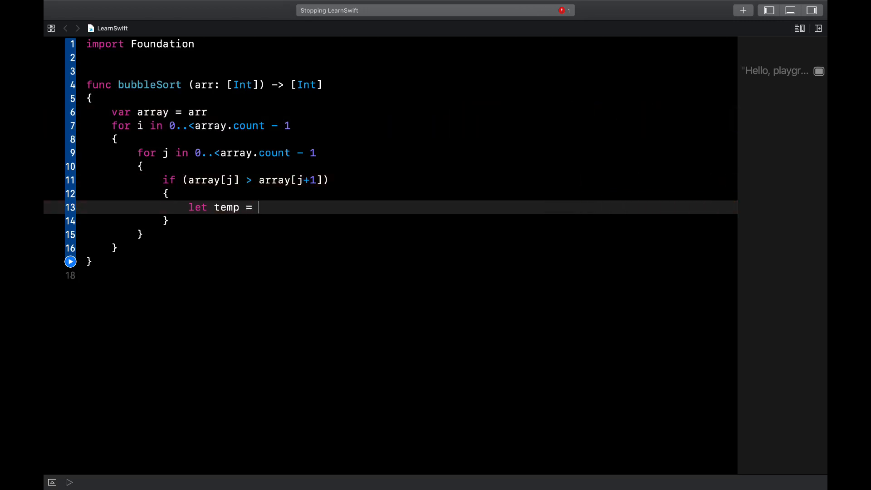
pyautogui.write('array[]')
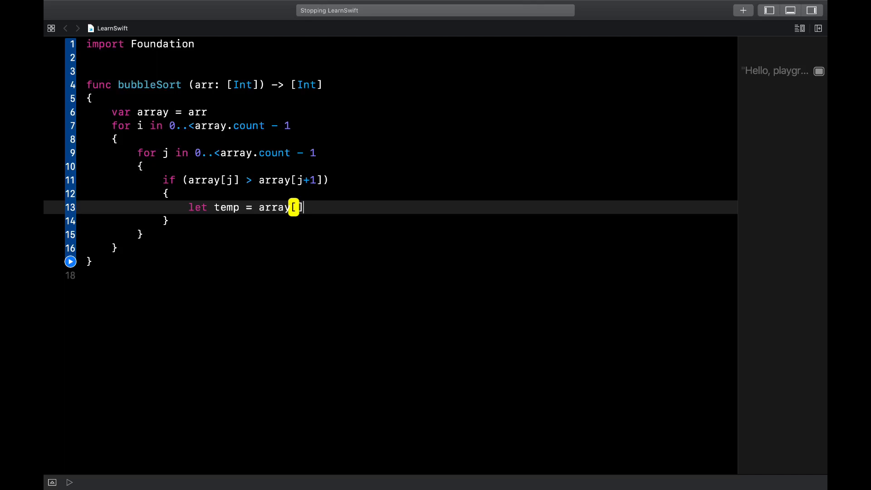
pyautogui.write('j]')
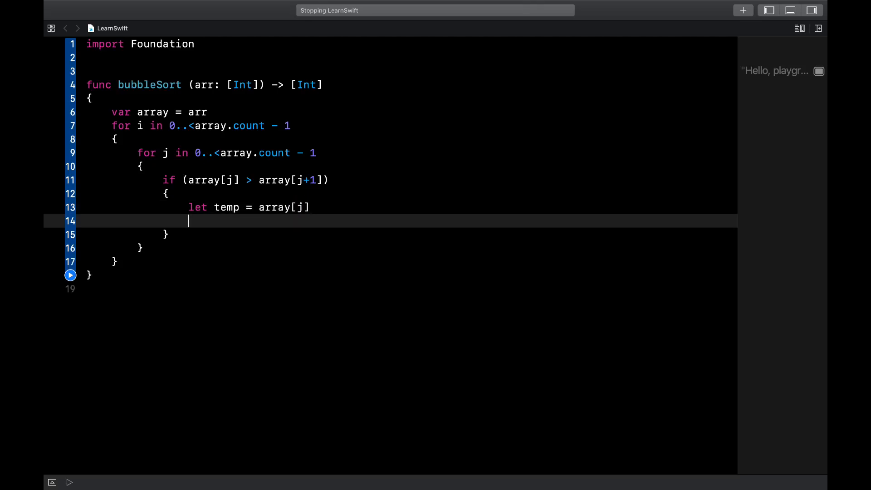
pyautogui.write('array[j] = a')
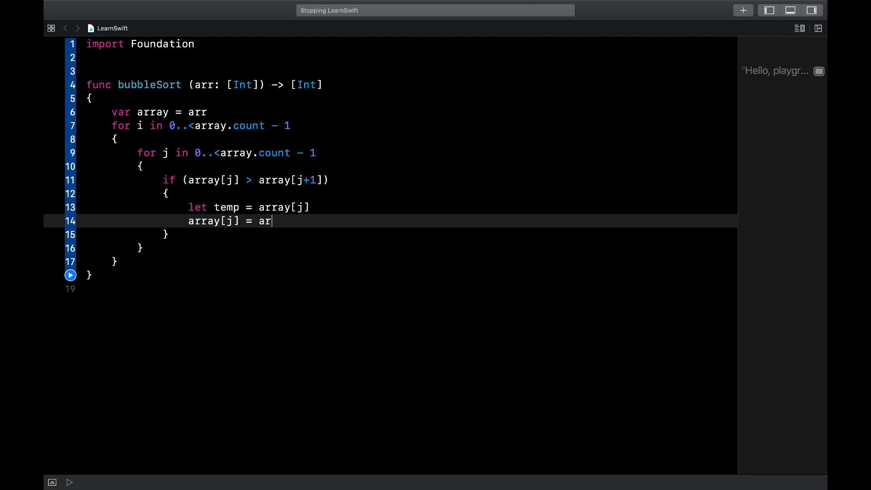
pyautogui.write('ray[j]')
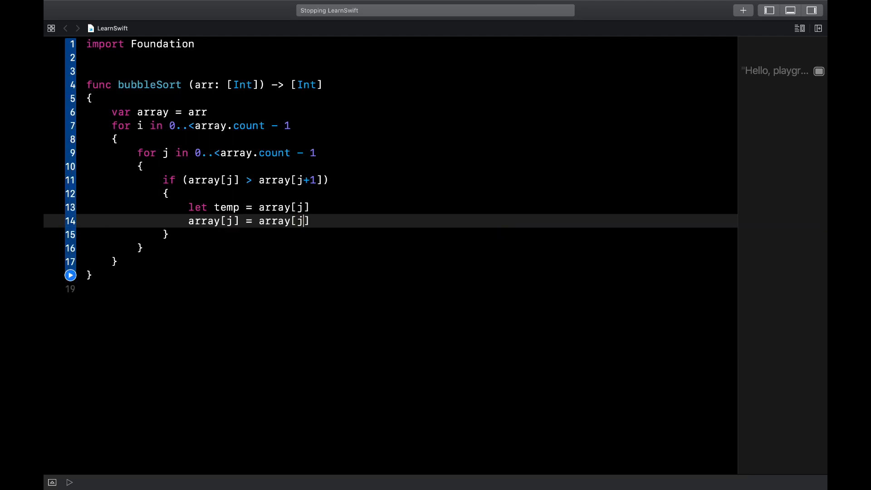
pyautogui.write('+1')
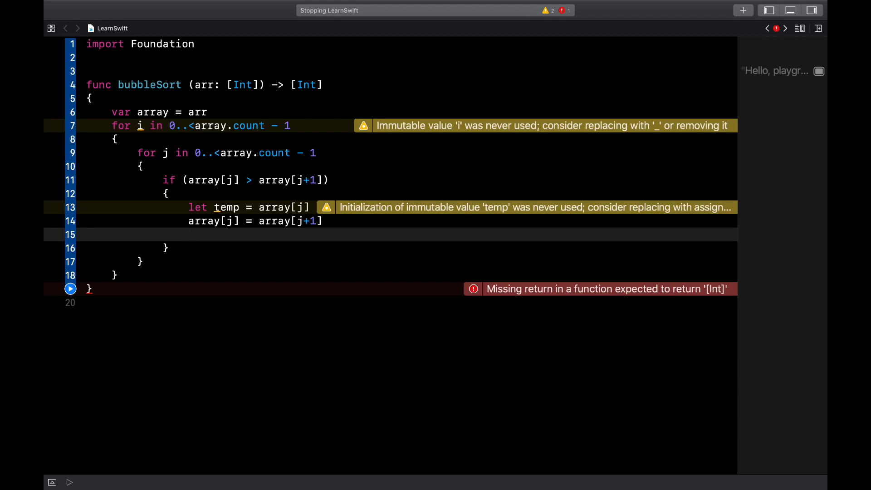
pyautogui.write('array')
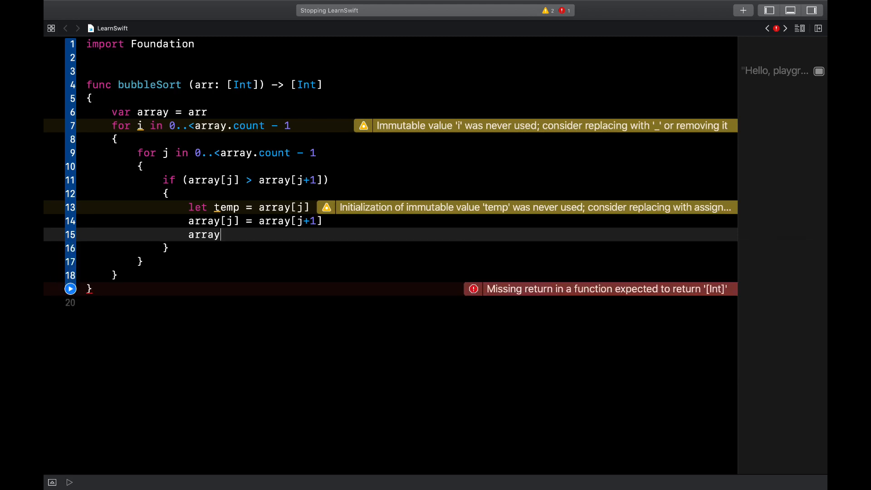
pyautogui.write('[j+1]')
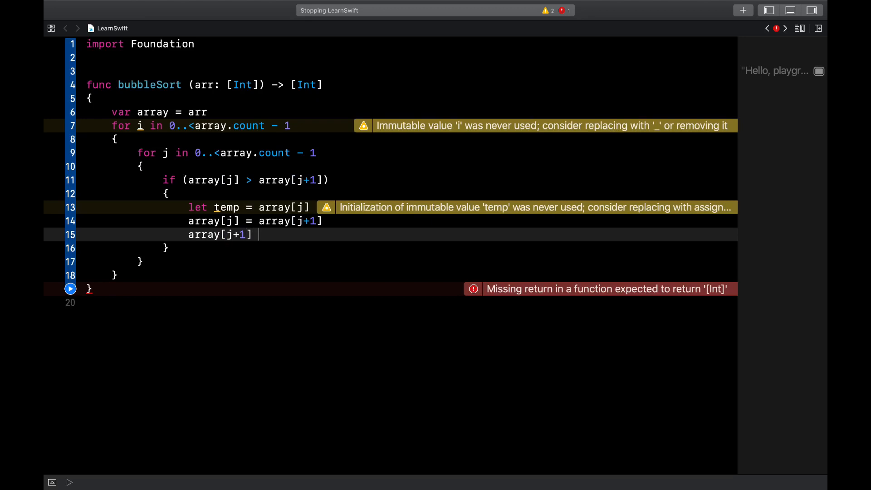
pyautogui.write('= tem')
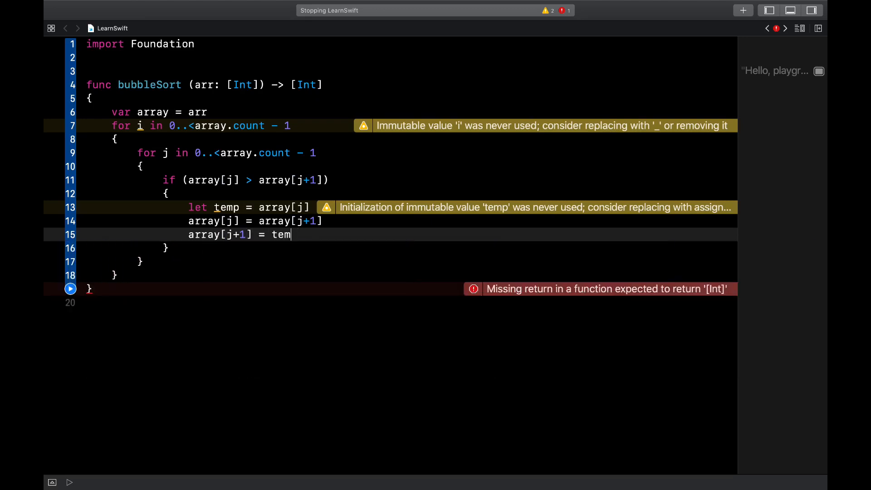
pyautogui.write('p')
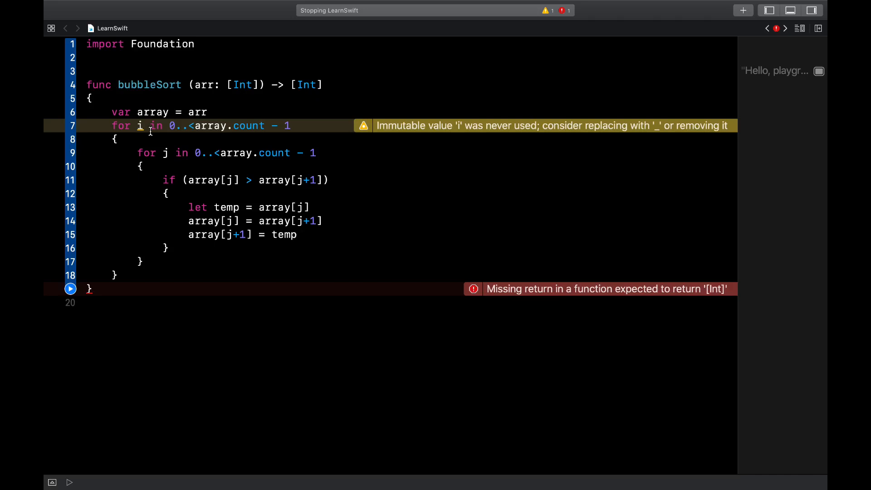
pyautogui.write('_')
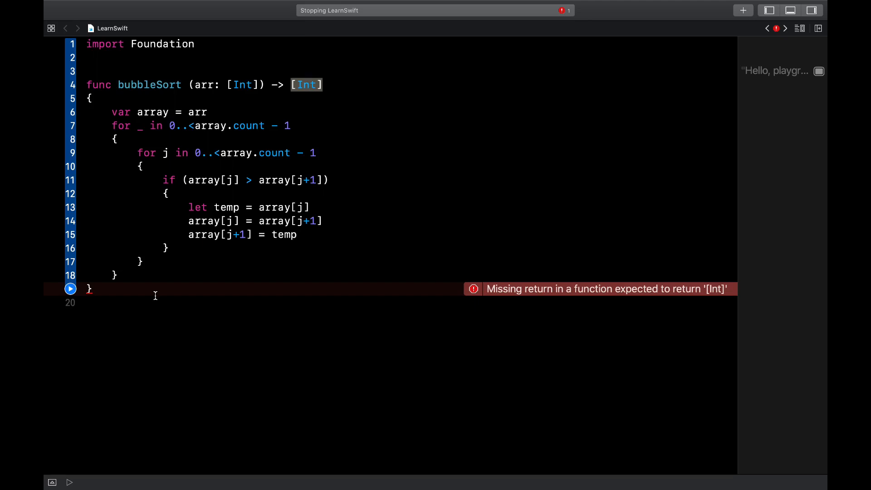
# - End bubbleSort with return array and begin a let line below it
pyautogui.write('return array')
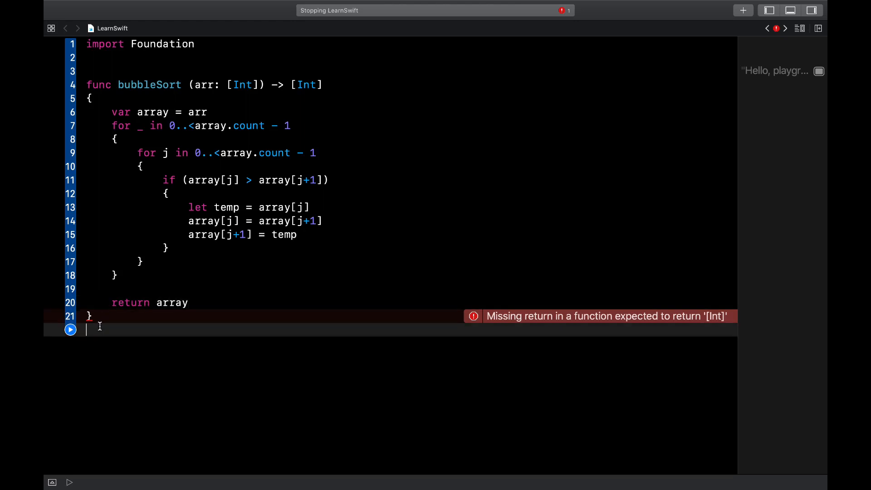
pyautogui.write('let unsor')
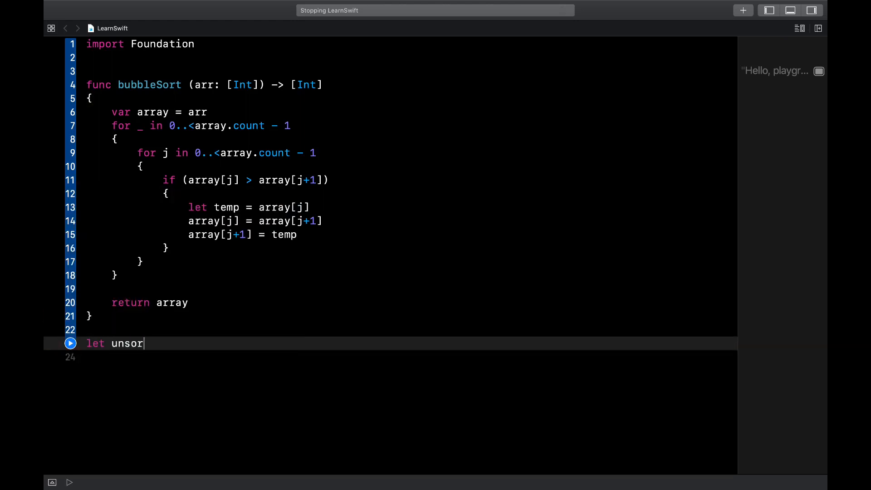
# - Define let unsortedArray = [4,3,8,1,7,0]
pyautogui.write('tedArray =')
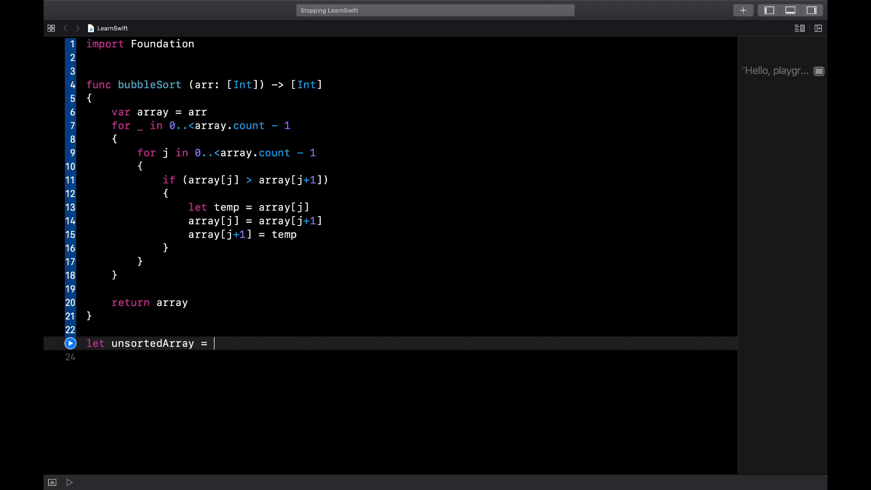
pyautogui.write('[')
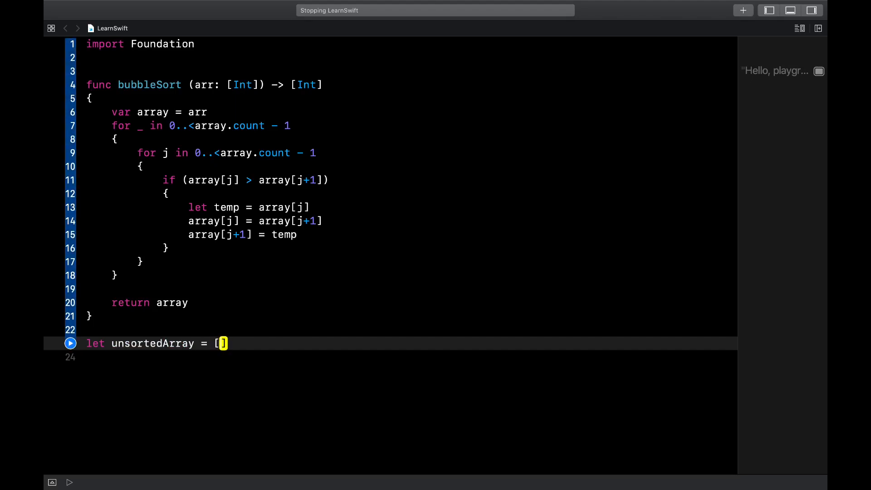
pyautogui.write('4,3,8,')
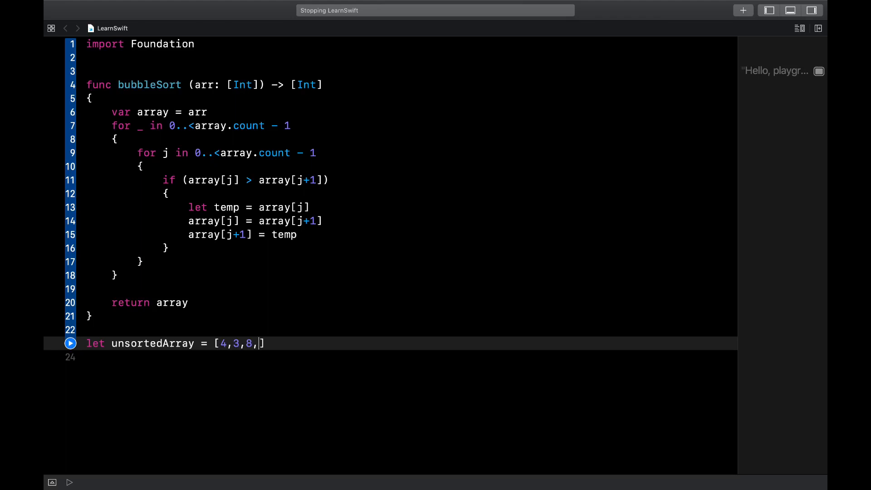
pyautogui.write('1,7,')
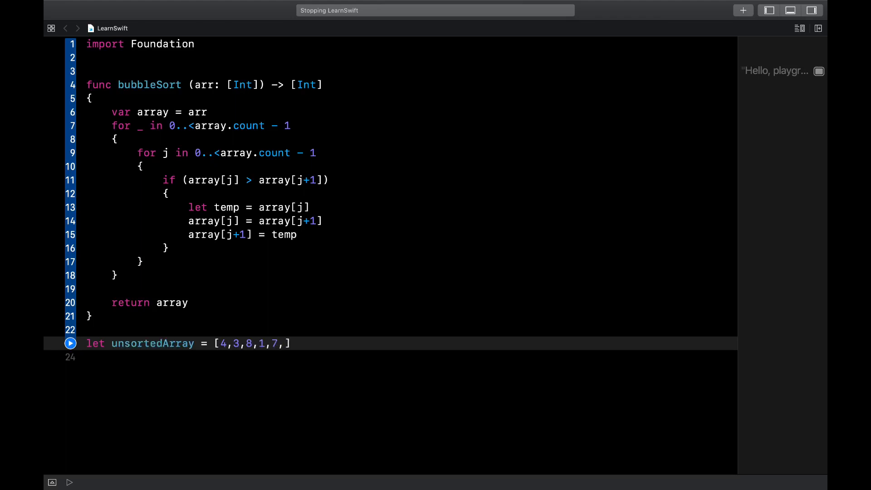
pyautogui.write('0')
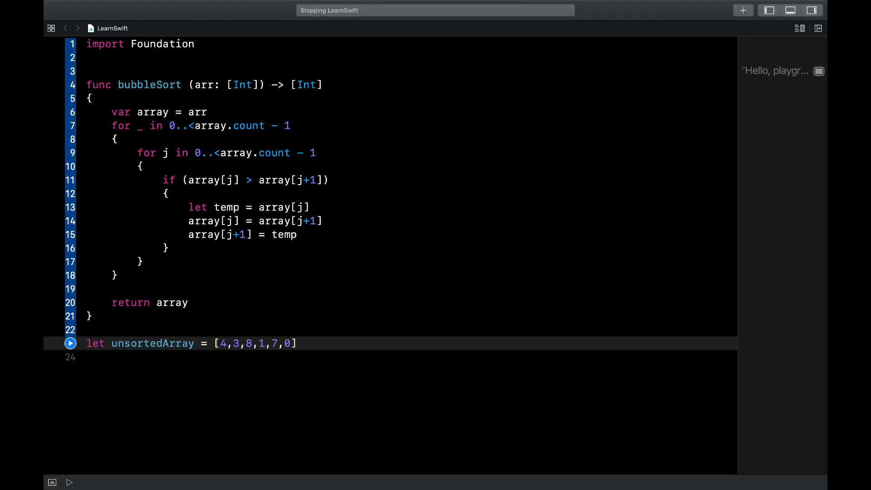
# - Call bubbleSort on unsortedArray and wrap the call in print(
pyautogui.write('bubb')
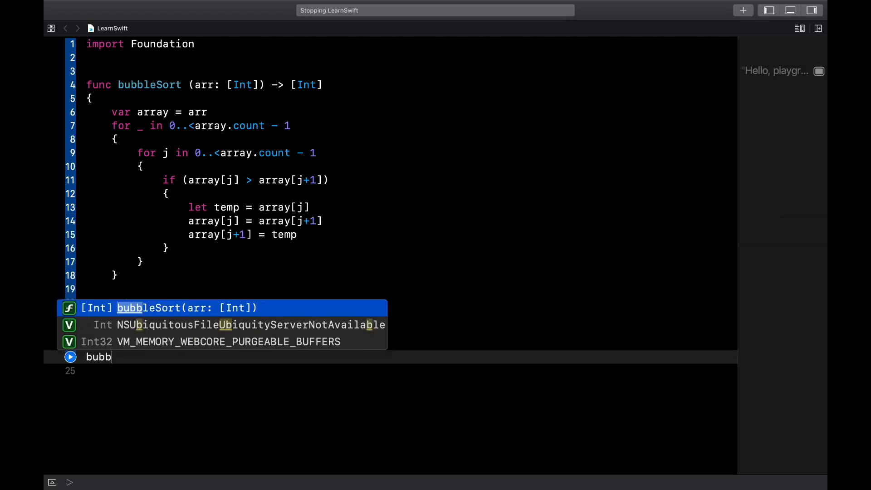
pyautogui.press('Return')
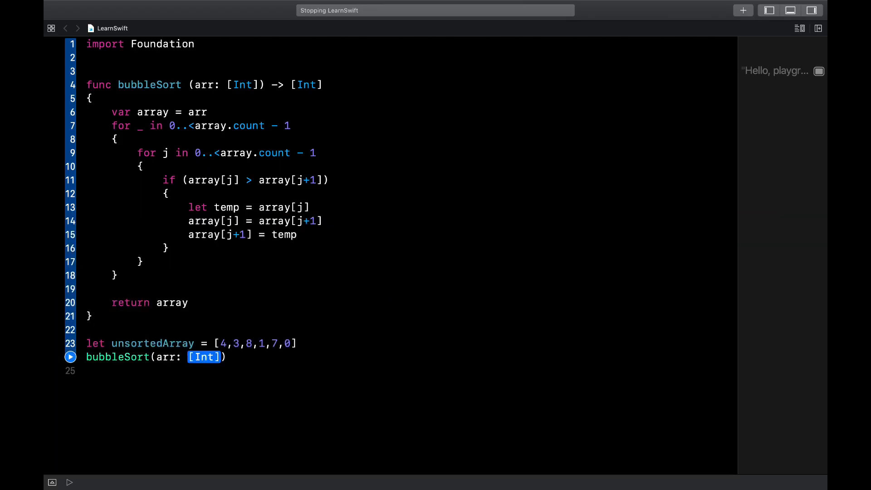
pyautogui.write('unsortedArray')
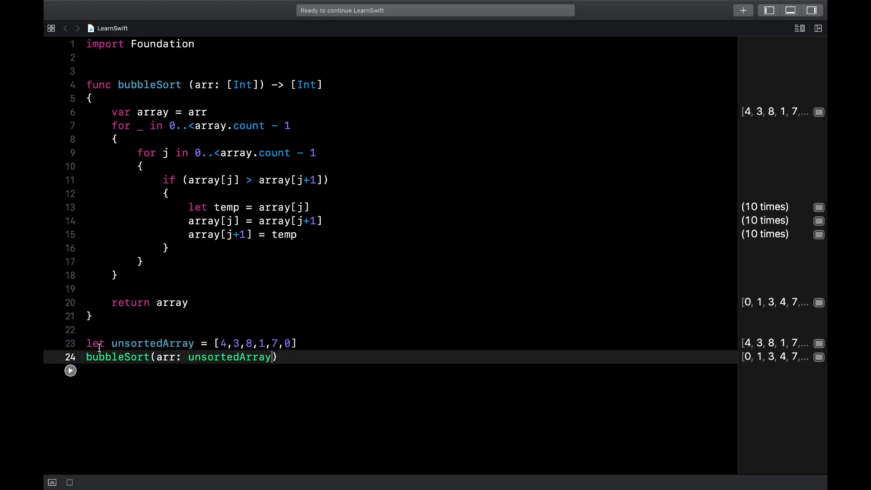
pyautogui.write('print(')
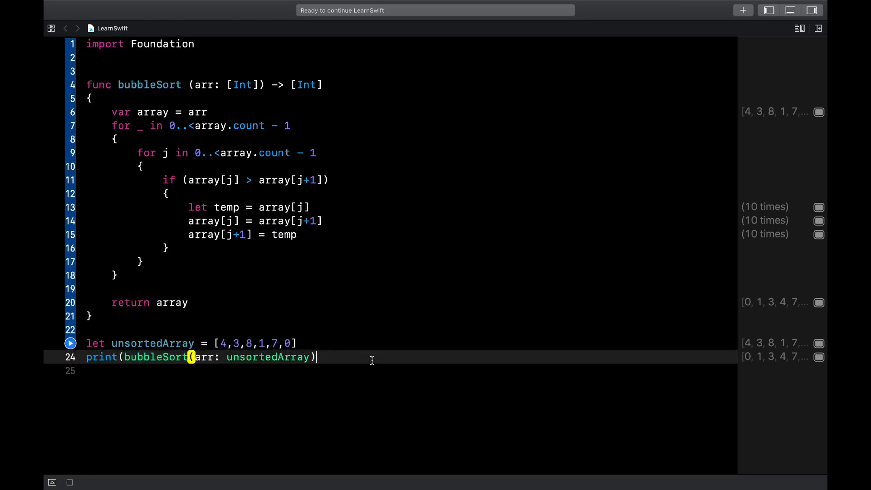
# - Run the playground and show the console printing [0, 1, 3, 4, 7, 8]
pyautogui.click(71, 343)
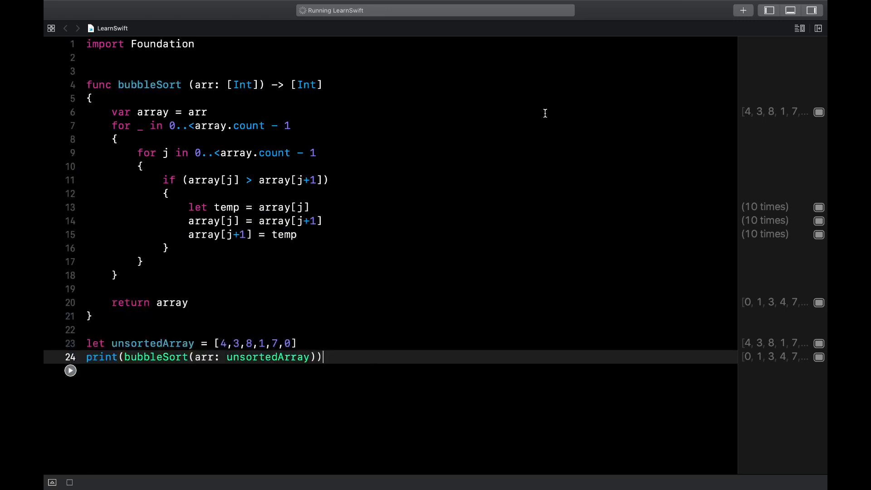
pyautogui.click(791, 10)
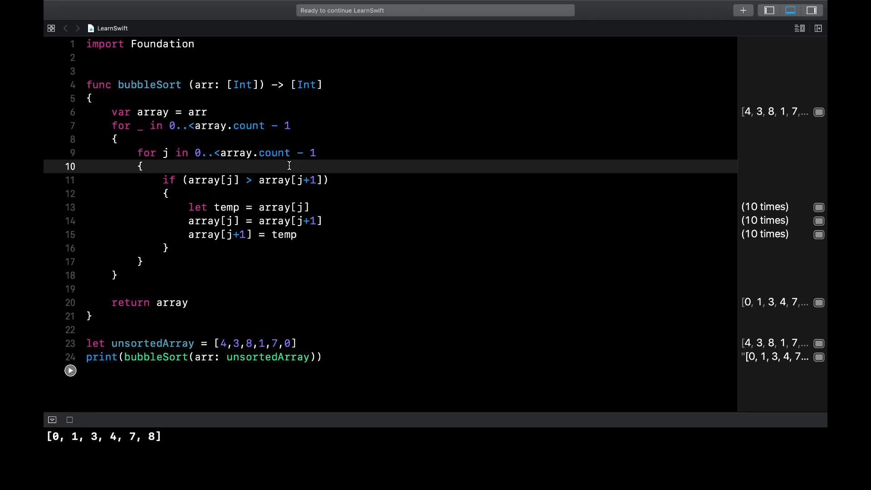
pyautogui.click(144, 166)
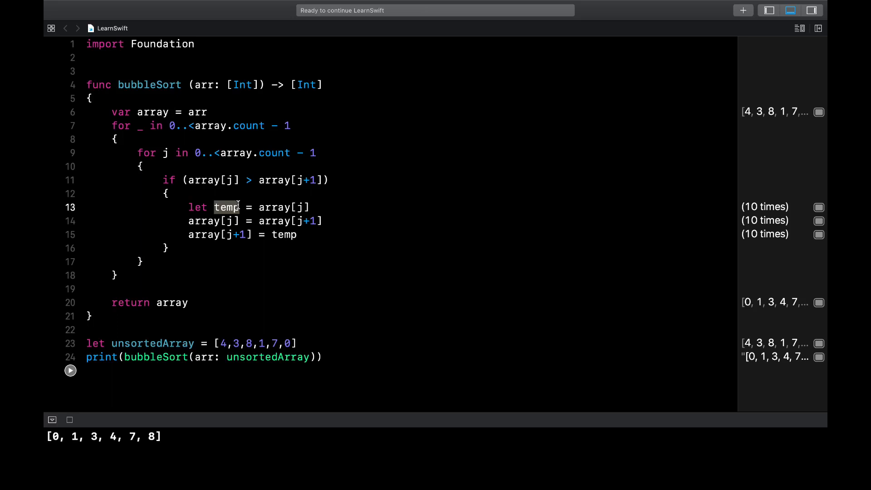
pyautogui.click(362, 248)
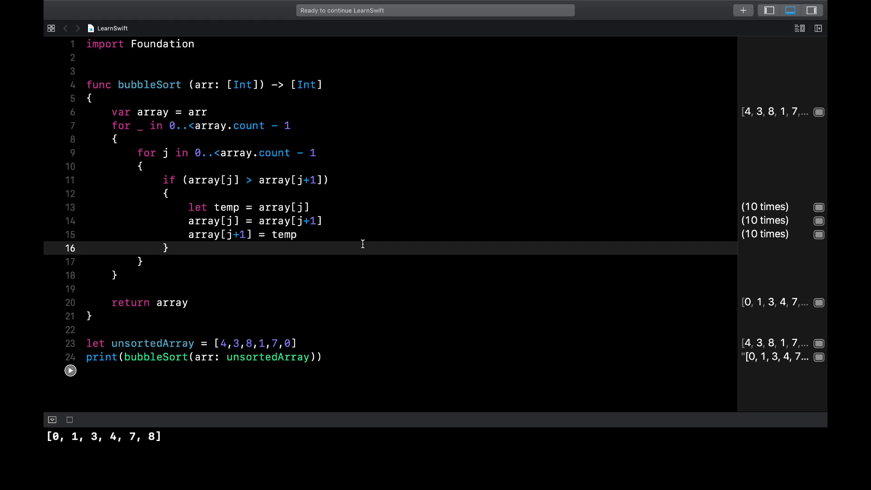
pyautogui.click(169, 247)
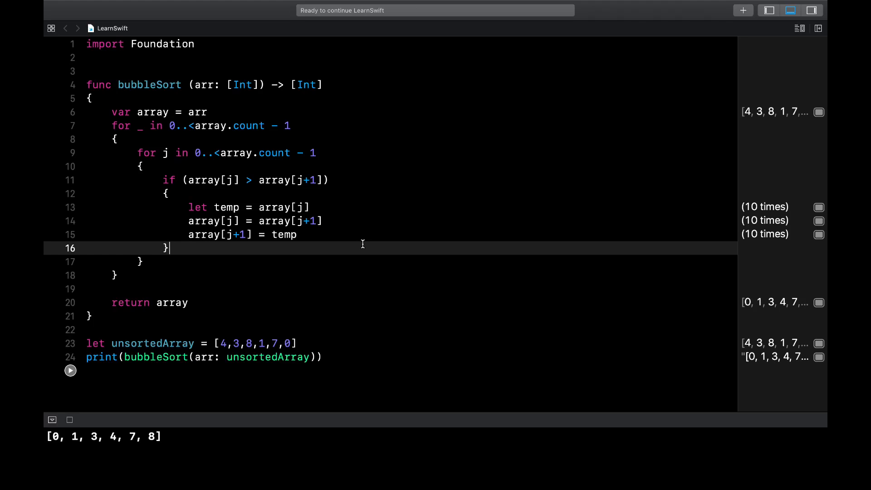